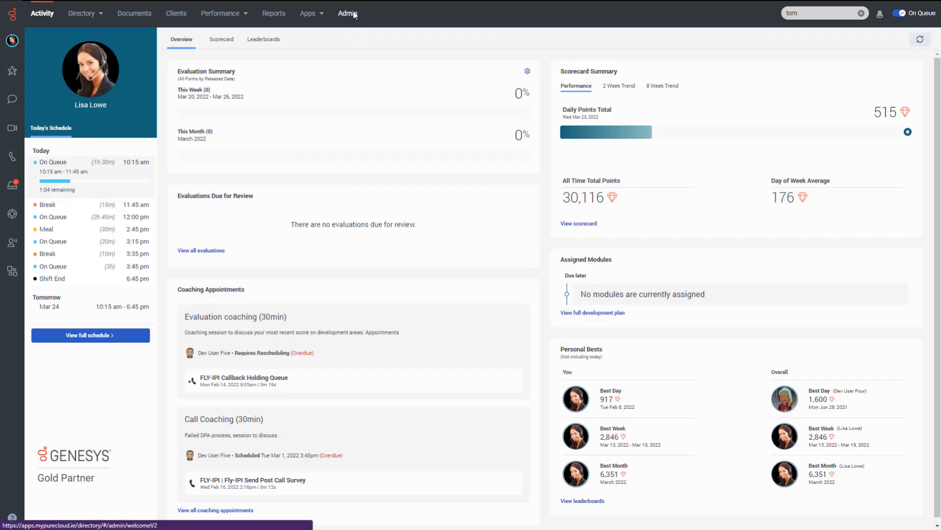
# - Go to Admin, search 'camp' and open Outbound Campaign Management
pyautogui.click(347, 13)
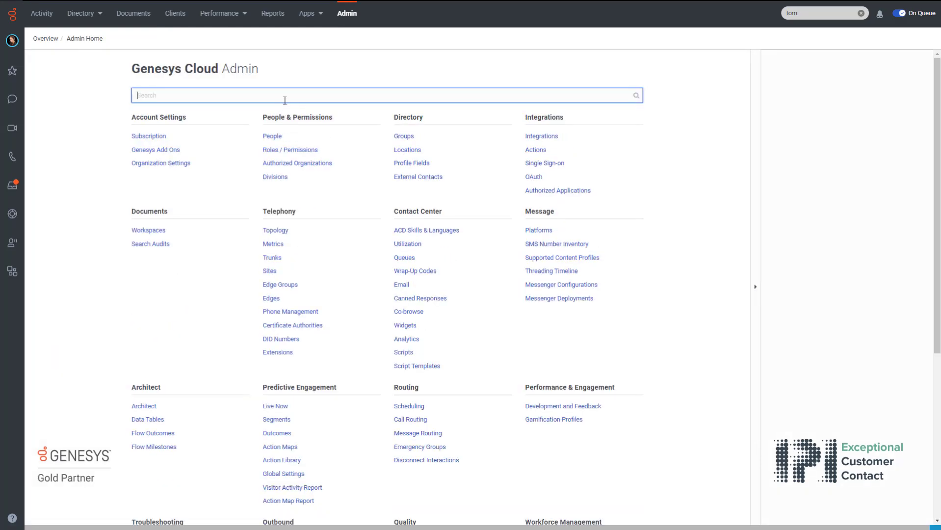
pyautogui.write('camp')
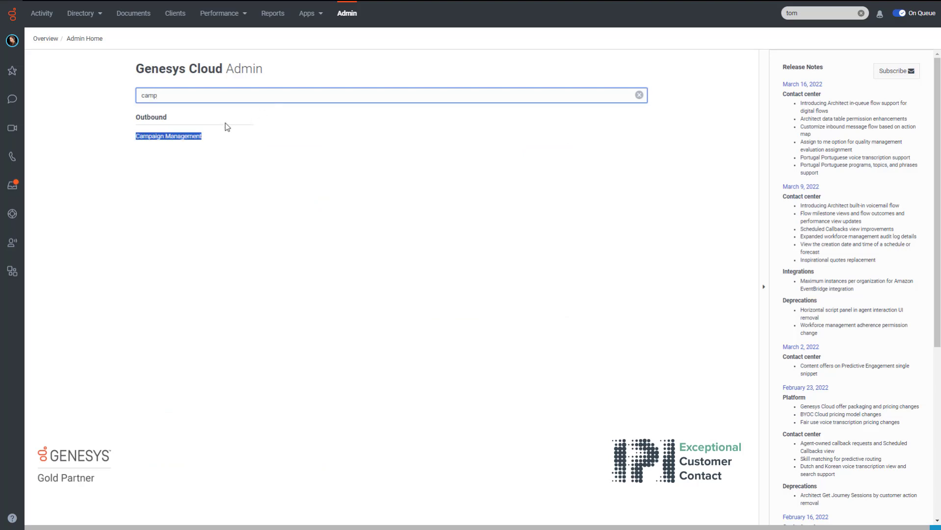
pyautogui.click(169, 136)
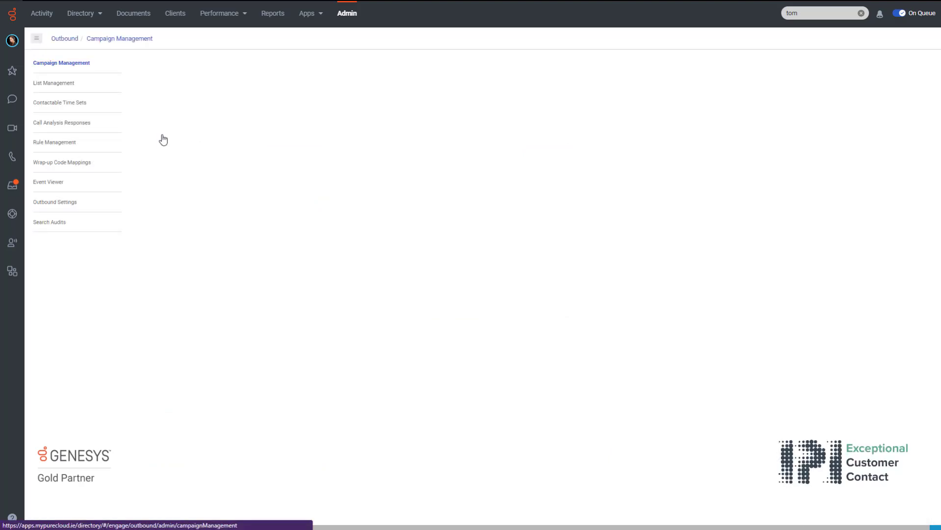
# - Switch the A FLY-IPI Outbound Campaign off and open its settings
pyautogui.click(61, 62)
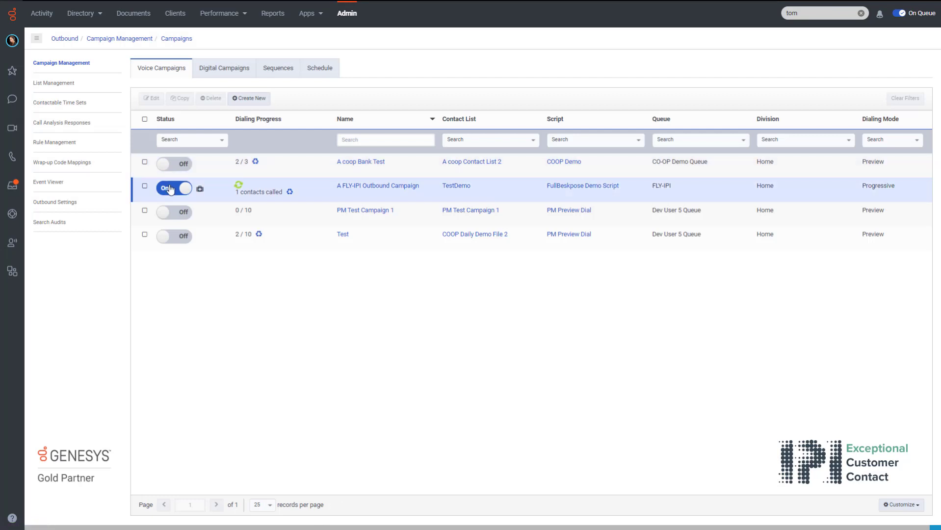
pyautogui.click(173, 188)
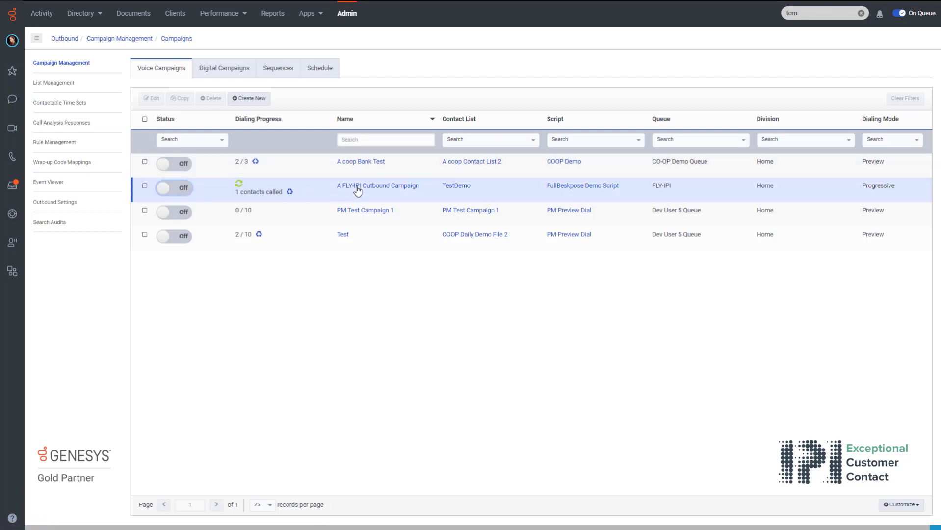
pyautogui.click(378, 185)
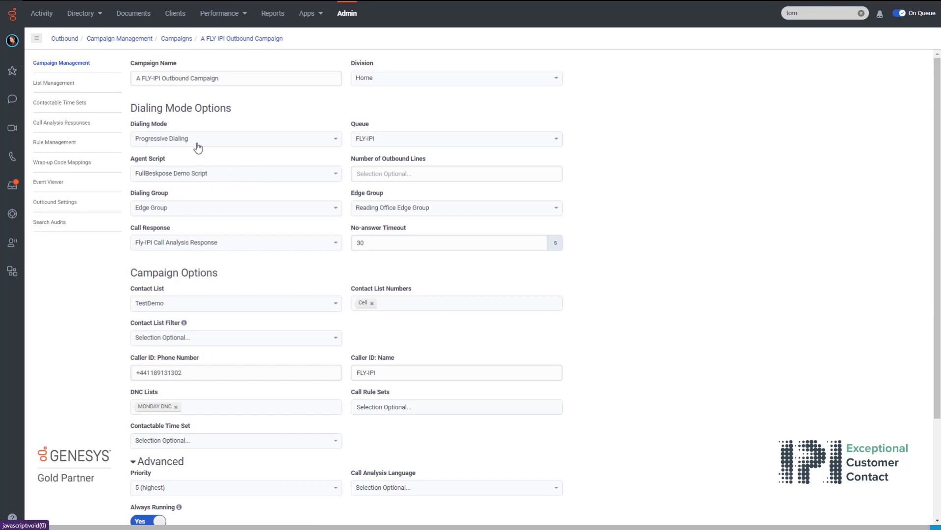
# - Set the campaign's dialing mode to Preview Dialing and save
pyautogui.click(234, 139)
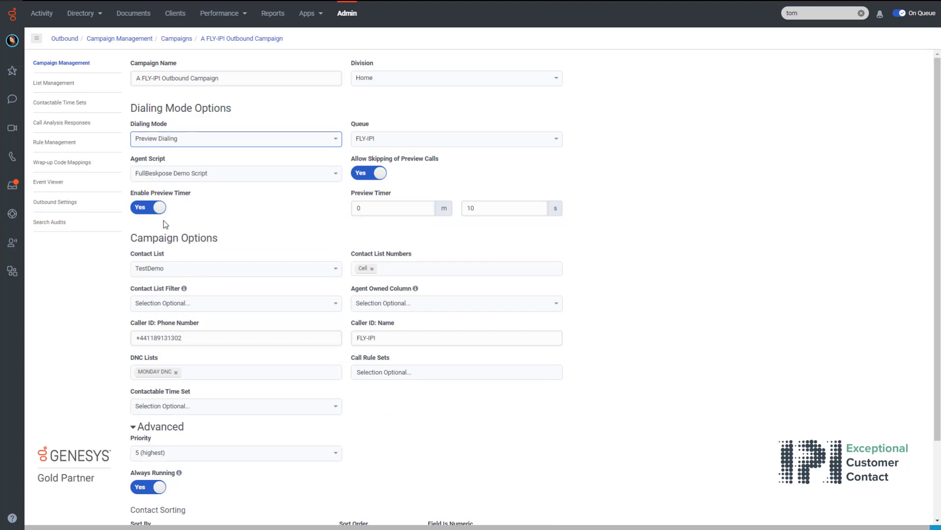
pyautogui.moveTo(149, 225)
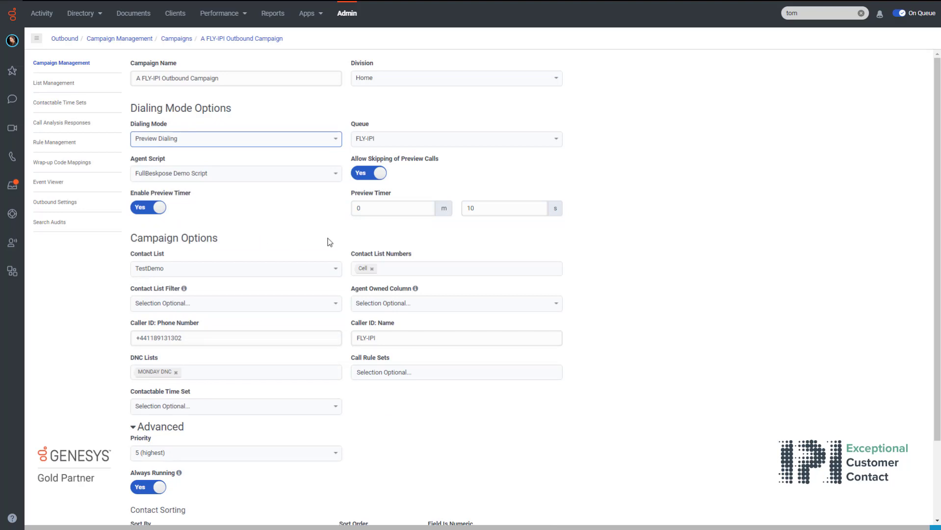
pyautogui.scroll(-3)
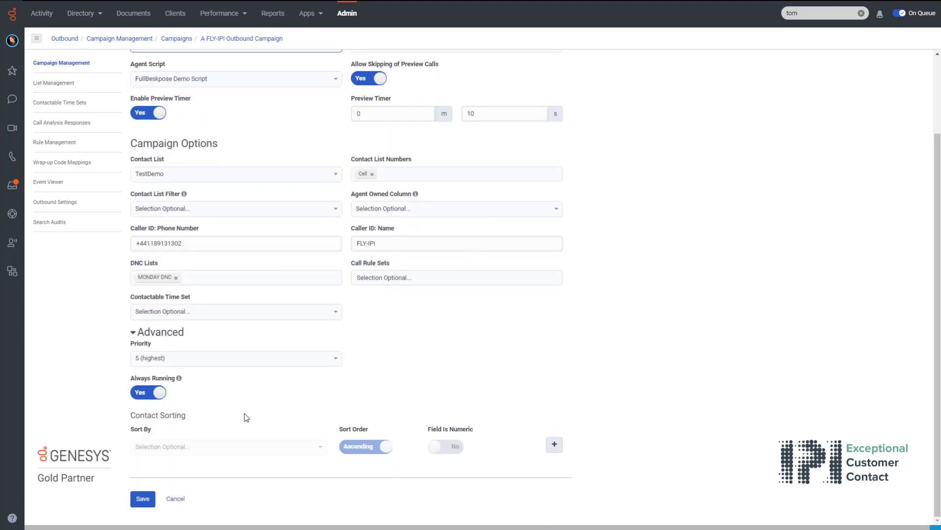
pyautogui.click(143, 498)
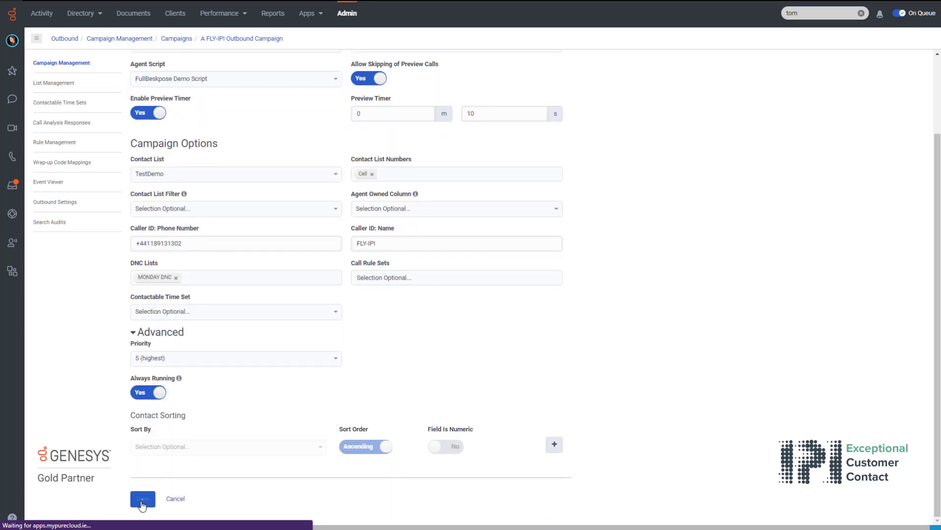
# - Switch the A FLY-IPI Outbound Campaign back on in Preview mode
pyautogui.click(142, 498)
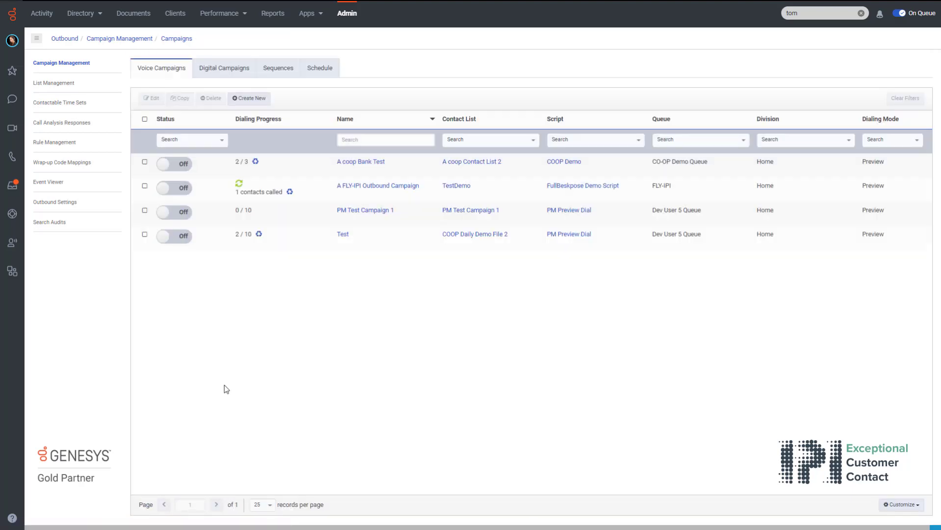
pyautogui.click(174, 187)
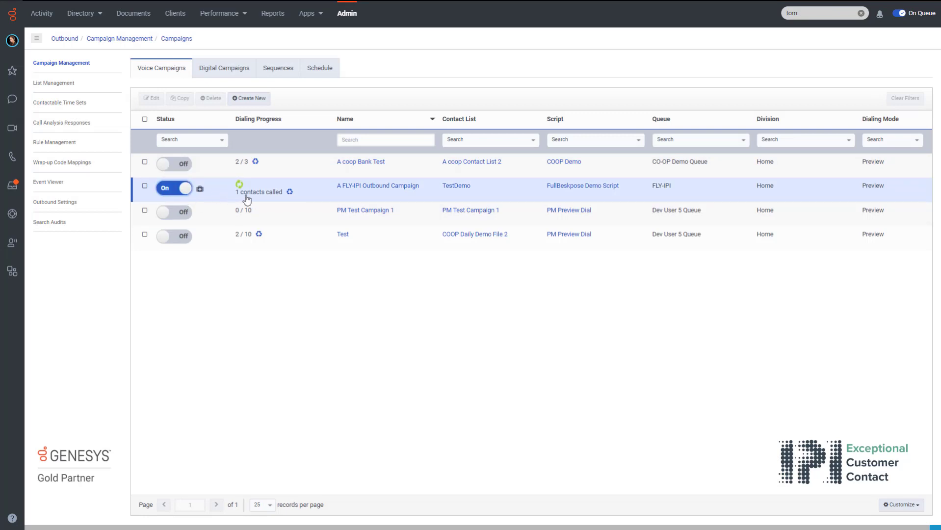
pyautogui.moveTo(289, 196)
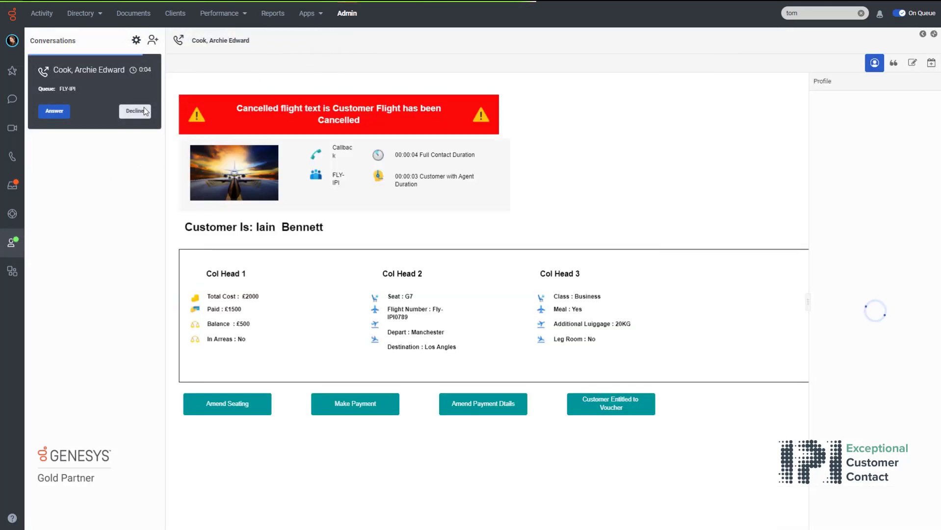
# - Place the previewed contact call, end it and apply a wrap-up code
pyautogui.click(53, 111)
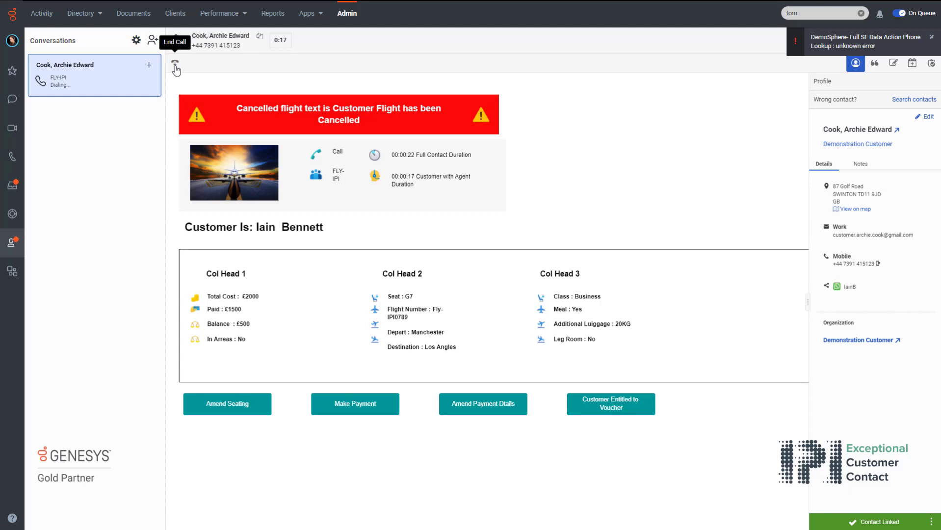
pyautogui.click(175, 65)
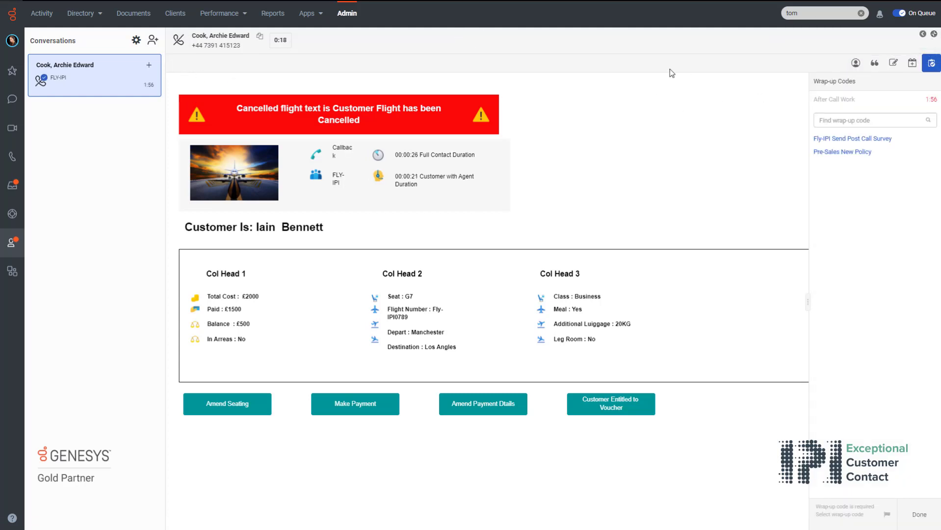
pyautogui.click(41, 13)
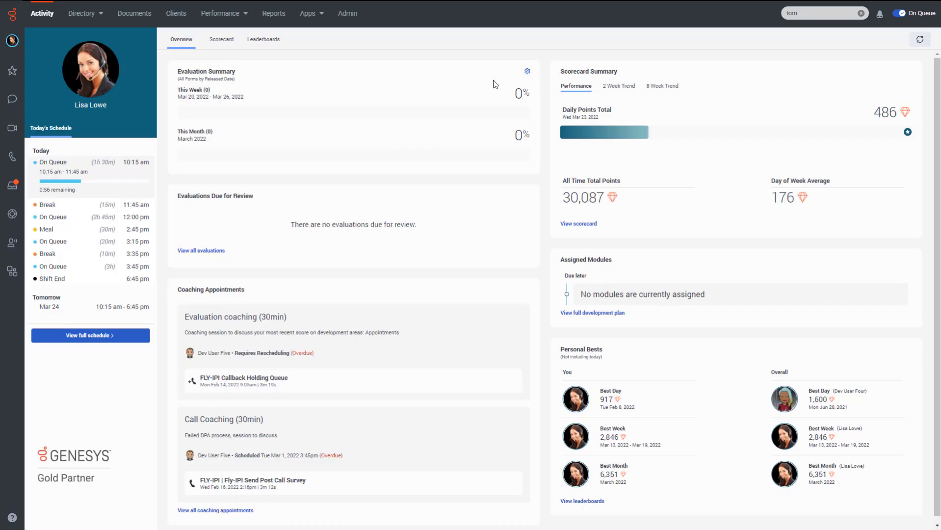
# - Return via Admin search 'camp' to Campaign Management and open Call Analysis Responses
pyautogui.click(347, 12)
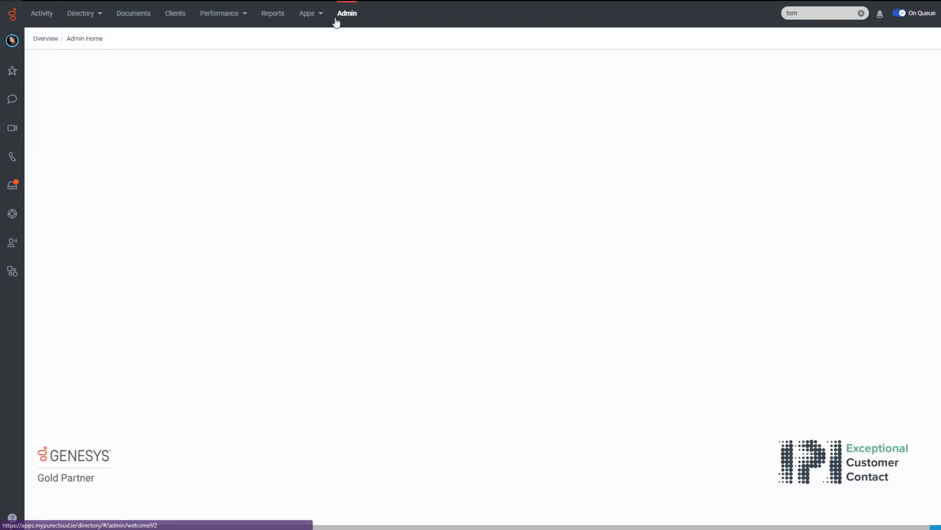
pyautogui.click(346, 13)
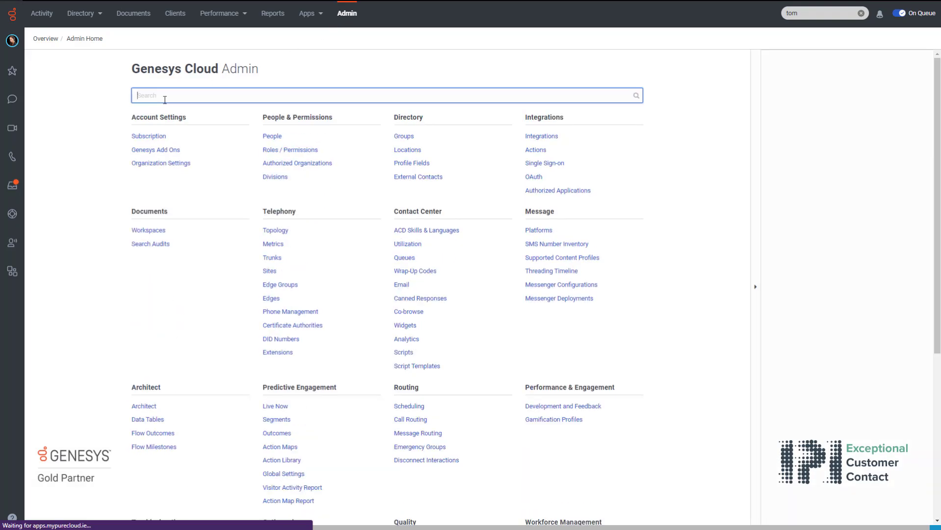
pyautogui.write('ca')
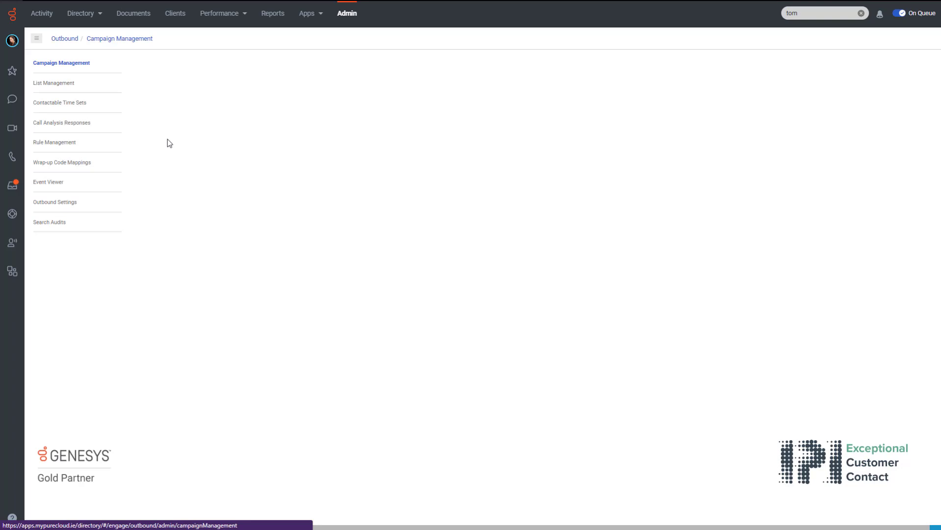
pyautogui.click(61, 63)
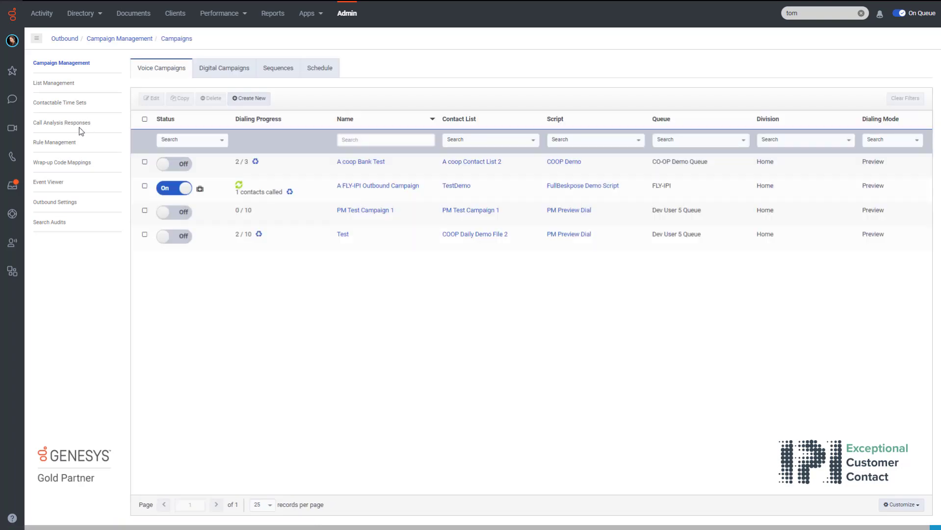
pyautogui.click(61, 122)
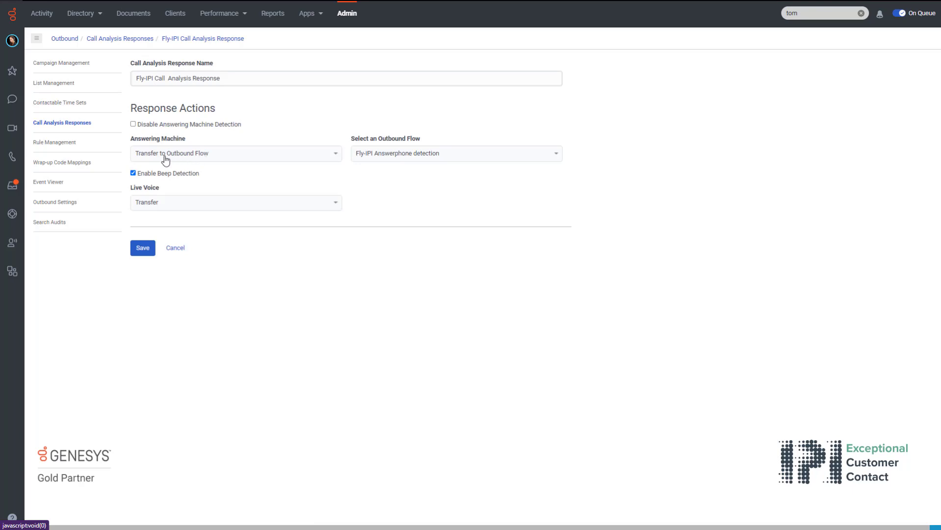
pyautogui.moveTo(362, 174)
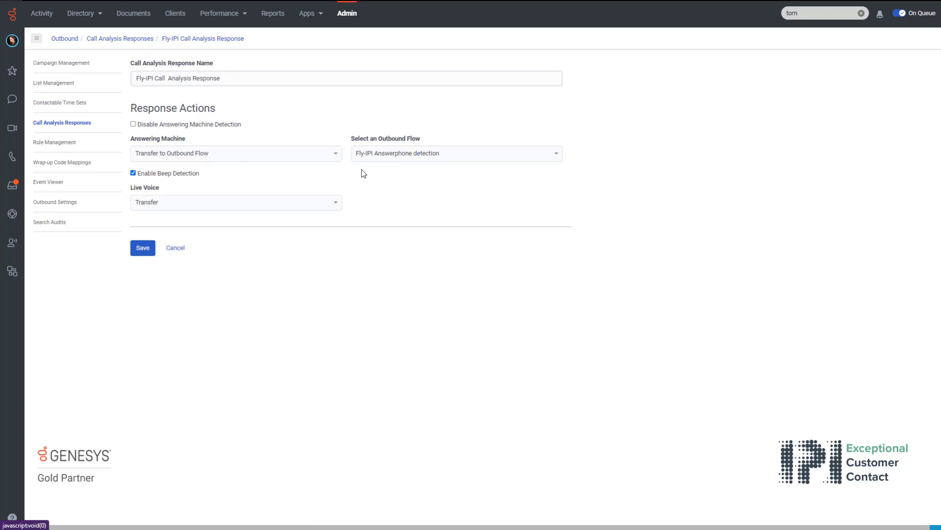
pyautogui.moveTo(395, 174)
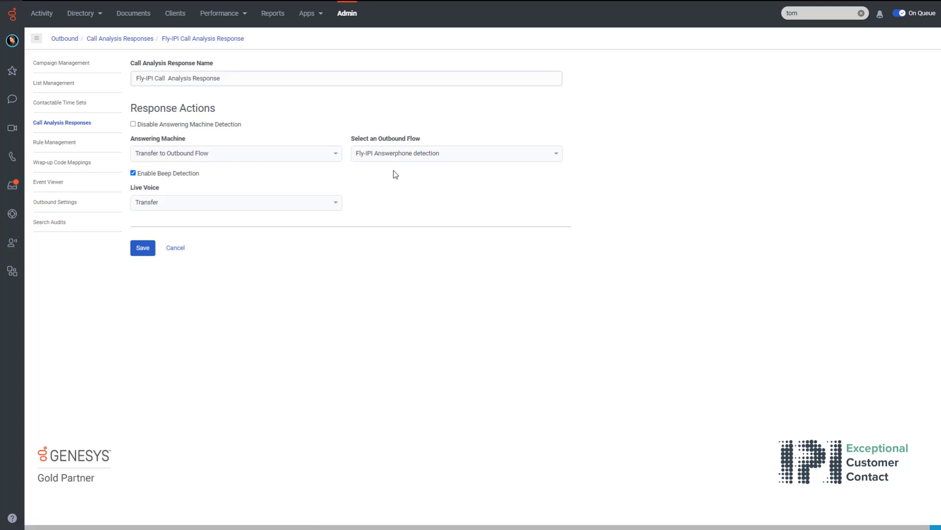
pyautogui.moveTo(329, 183)
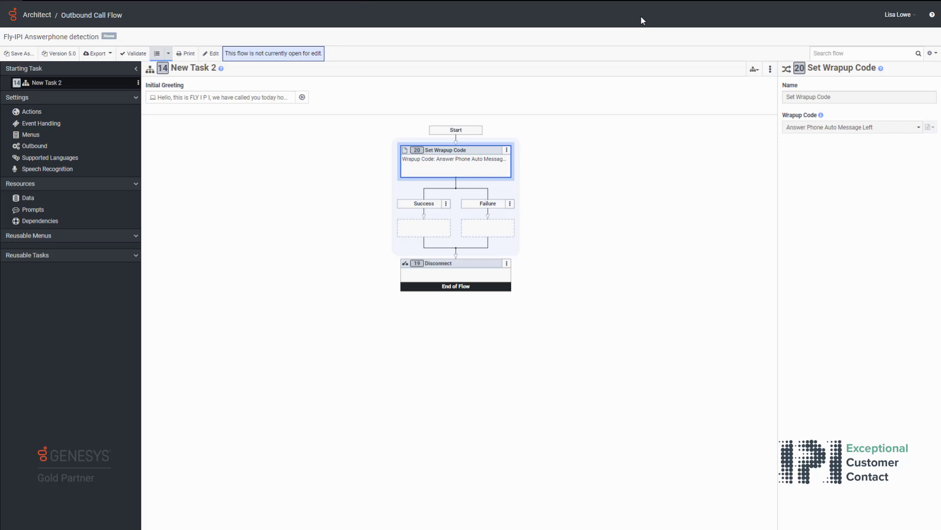
pyautogui.moveTo(160, 109)
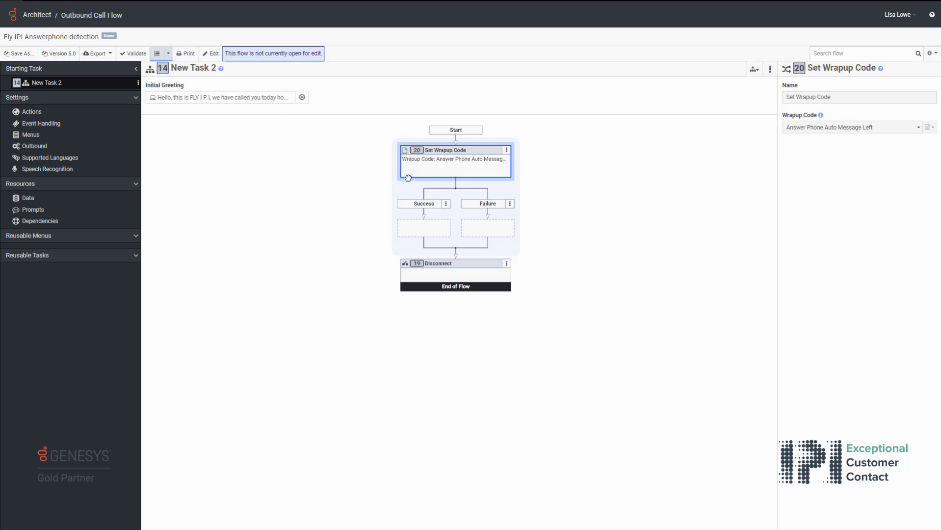
pyautogui.moveTo(430, 163)
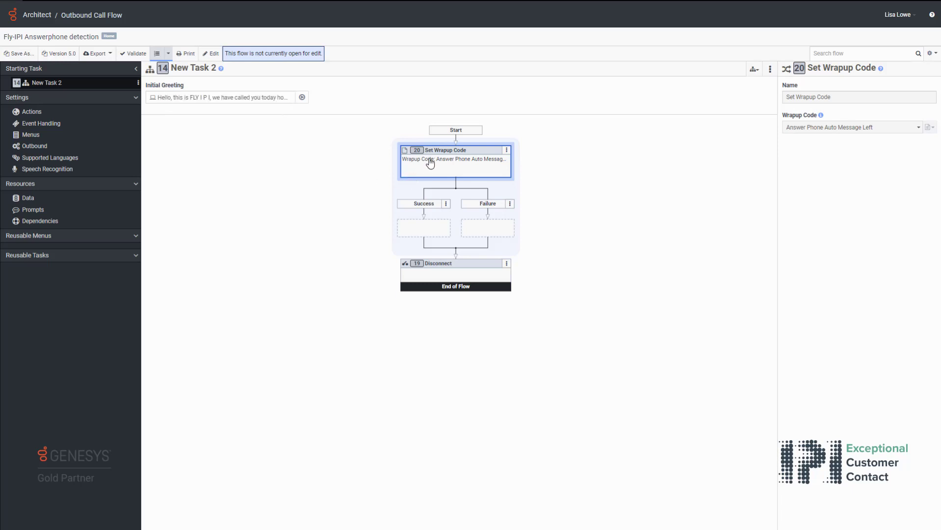
pyautogui.moveTo(853, 138)
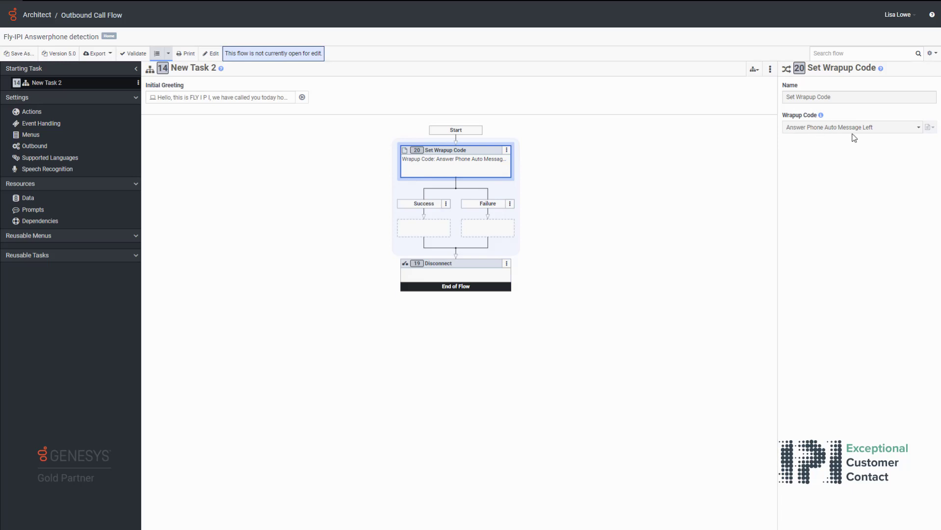
pyautogui.moveTo(867, 137)
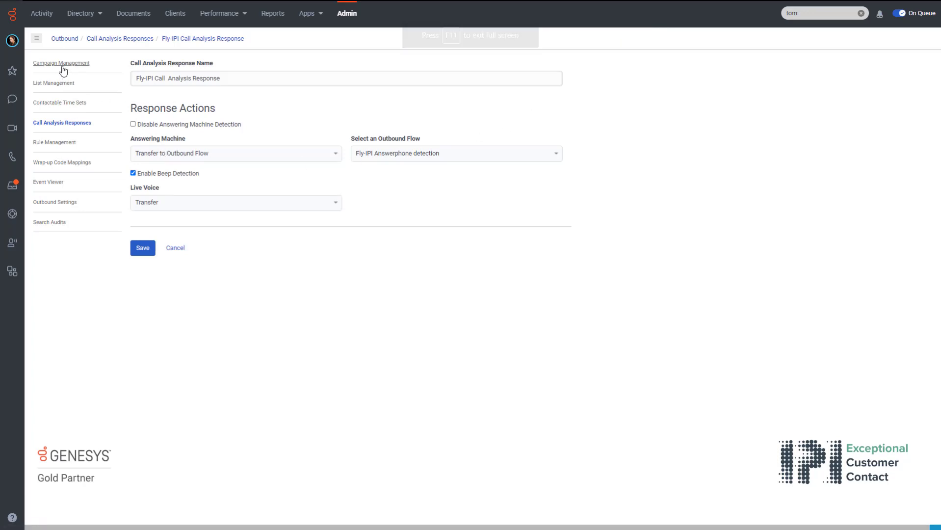
# - Open the A FLY-IPI Outbound Campaign and choose Progressive Dialing
pyautogui.click(61, 63)
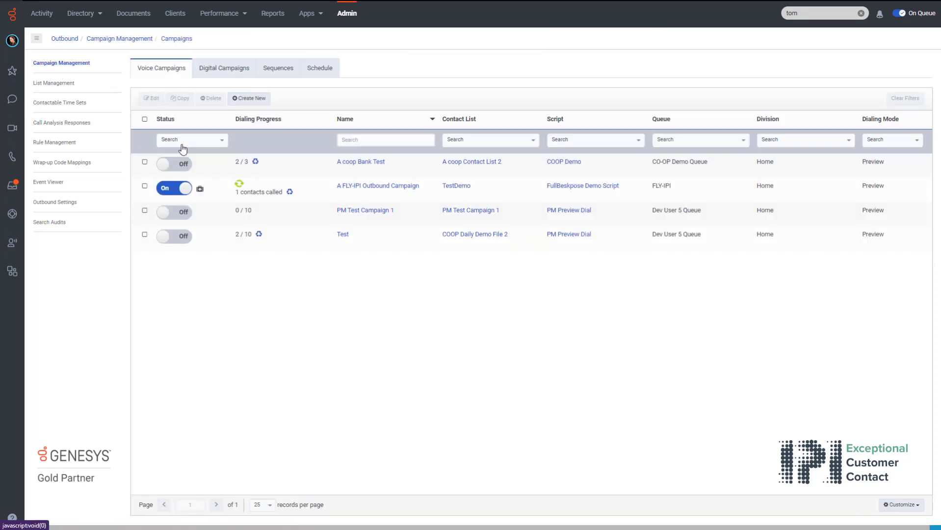
pyautogui.click(173, 187)
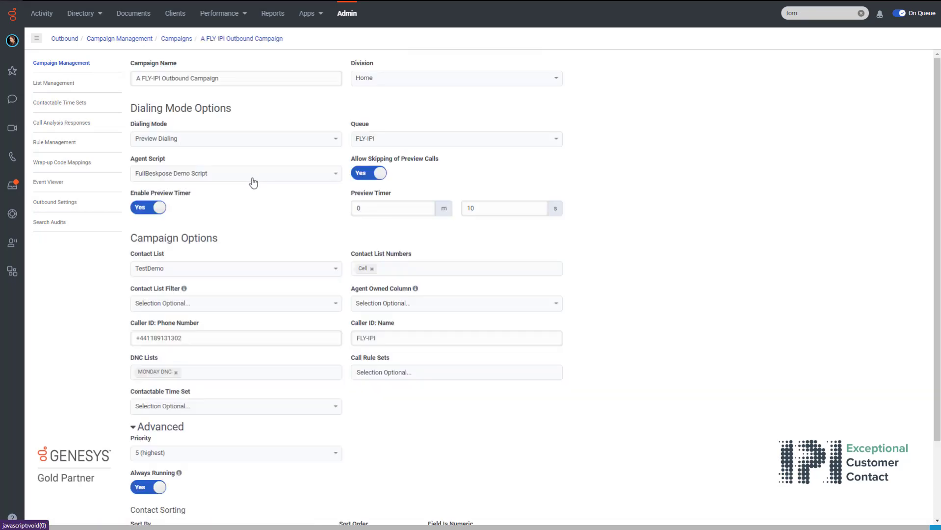
pyautogui.click(236, 139)
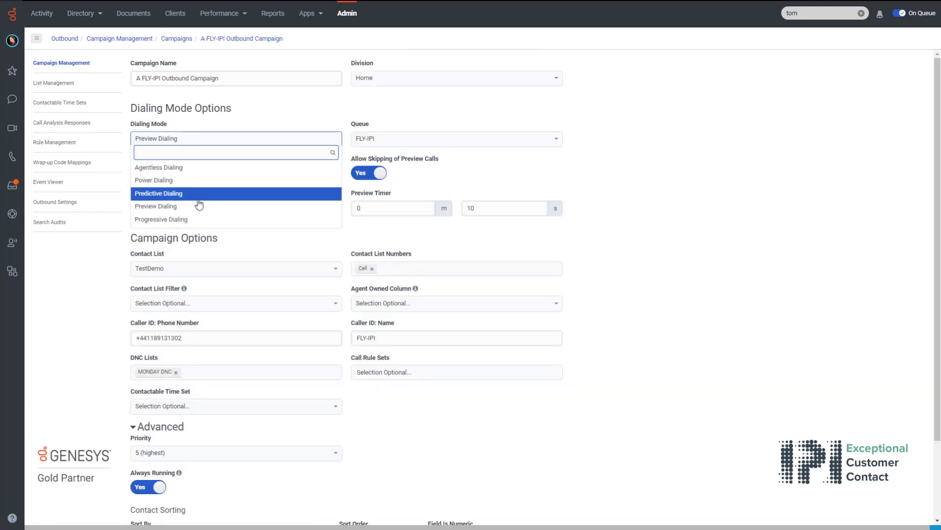
pyautogui.click(161, 218)
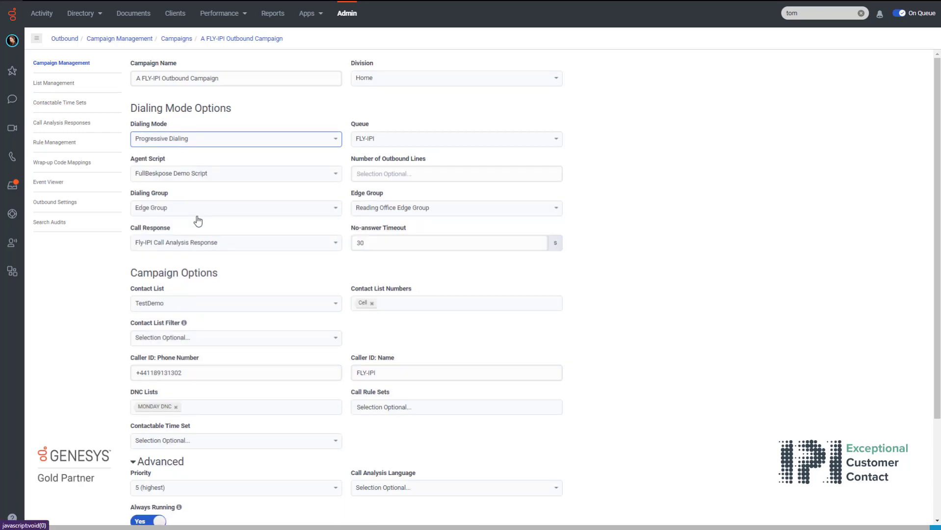
pyautogui.moveTo(211, 254)
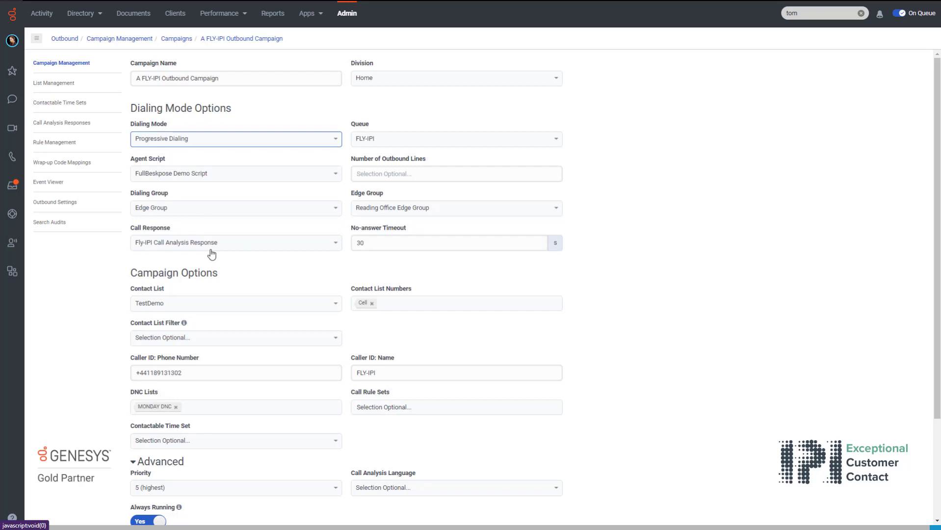
# - Save the campaign with the Progressive dialing mode
pyautogui.scroll(-3)
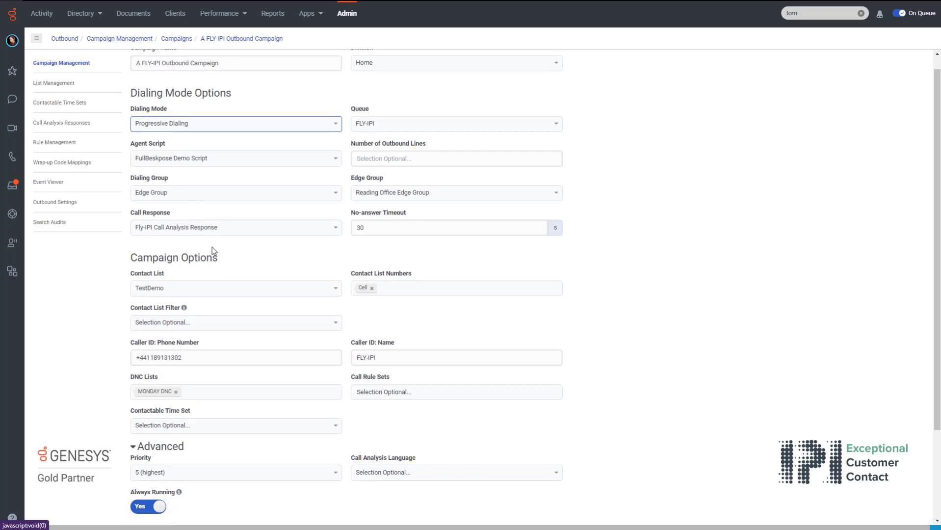
pyautogui.scroll(-3)
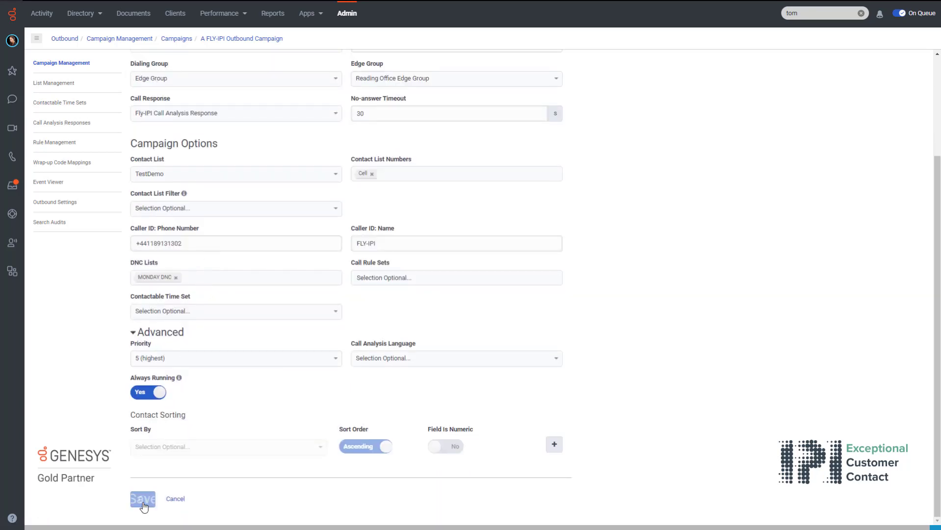
pyautogui.click(142, 499)
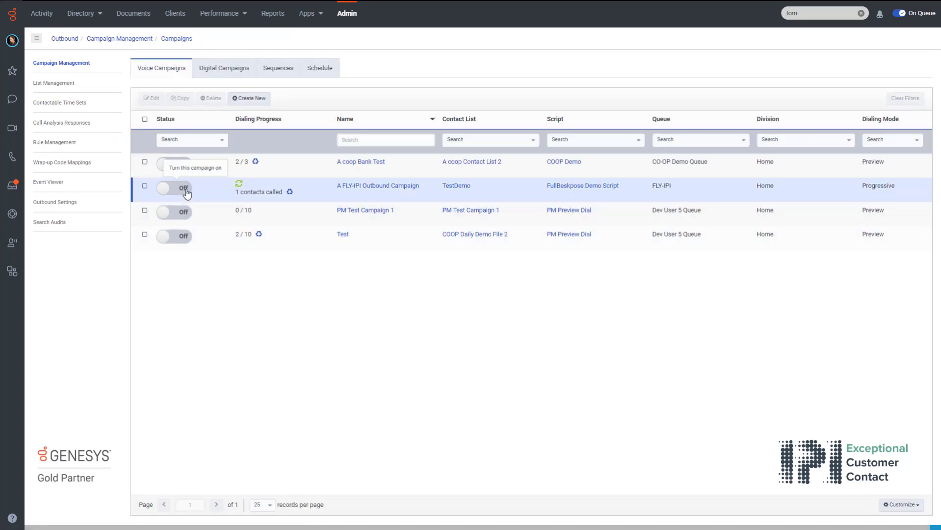
# - Switch the A FLY-IPI Outbound Campaign on to start progressive dialing
pyautogui.click(174, 187)
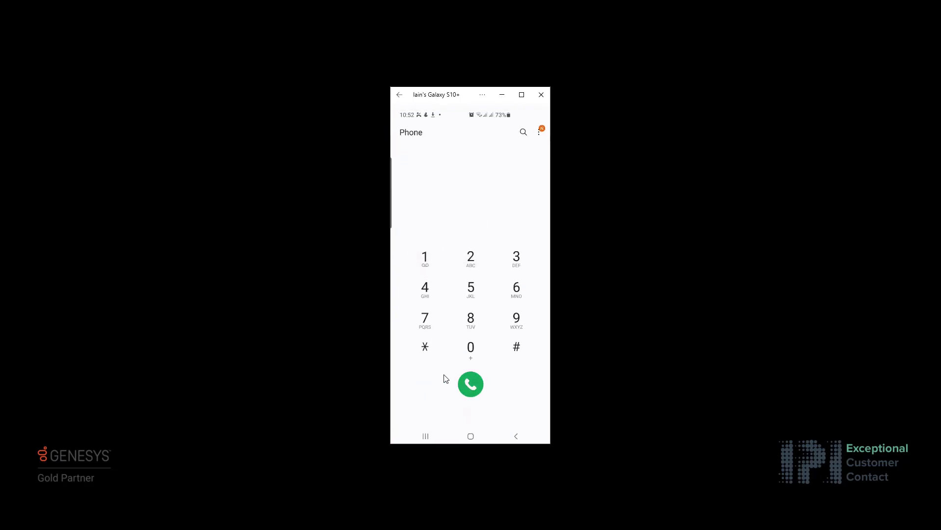
# - Bring up the mirrored phone's dialer screen
pyautogui.click(471, 383)
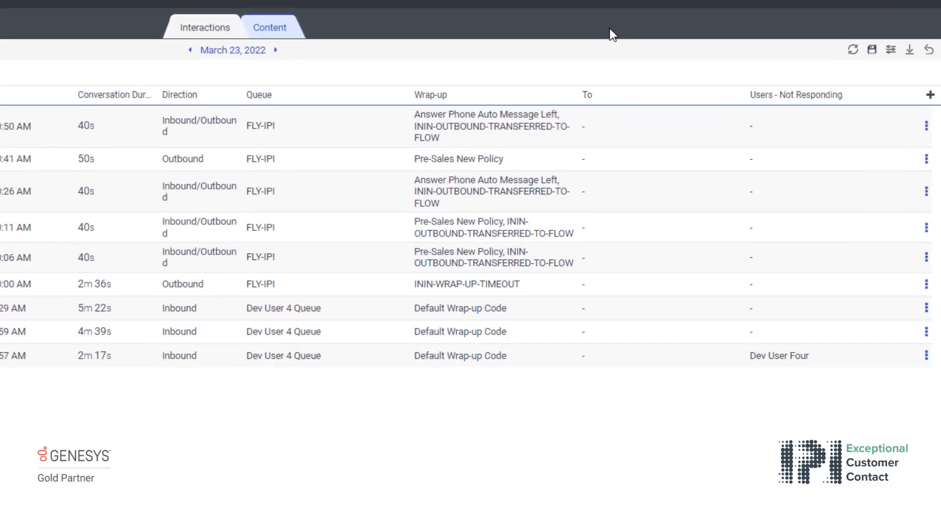
# - Scroll through the March 23, 2022 FLY-IPI interactions and their wrap-up codes
pyautogui.scroll(-3)
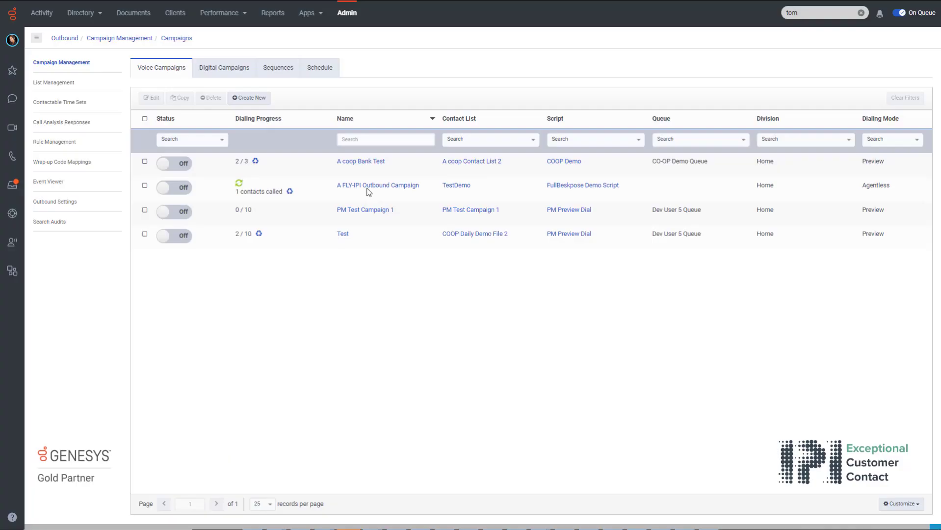
# - Set the A FLY-IPI campaign to Power Dialing with the FLY-IPI queue
pyautogui.click(377, 184)
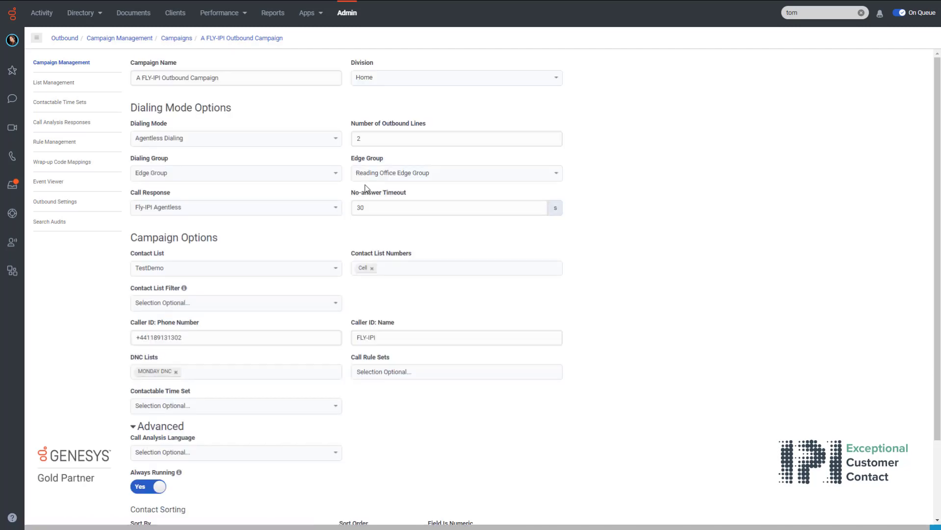
pyautogui.click(236, 138)
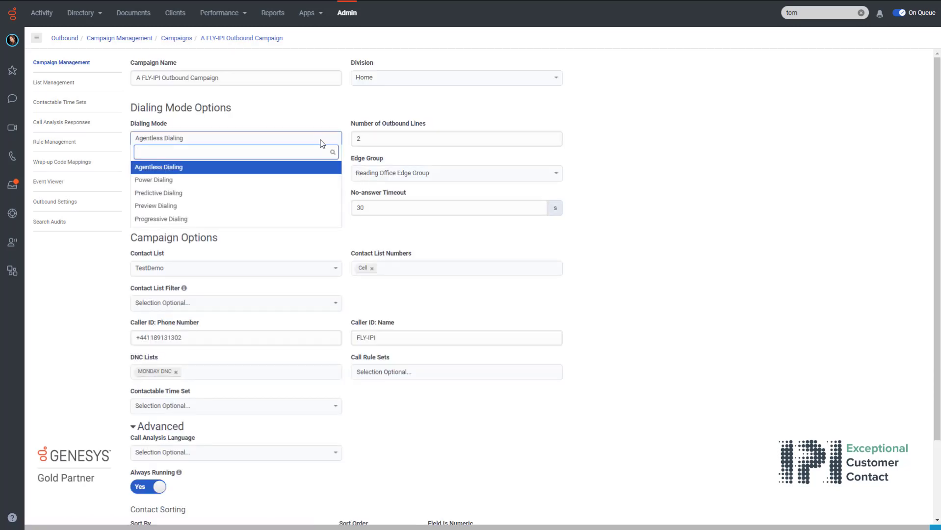
pyautogui.moveTo(283, 192)
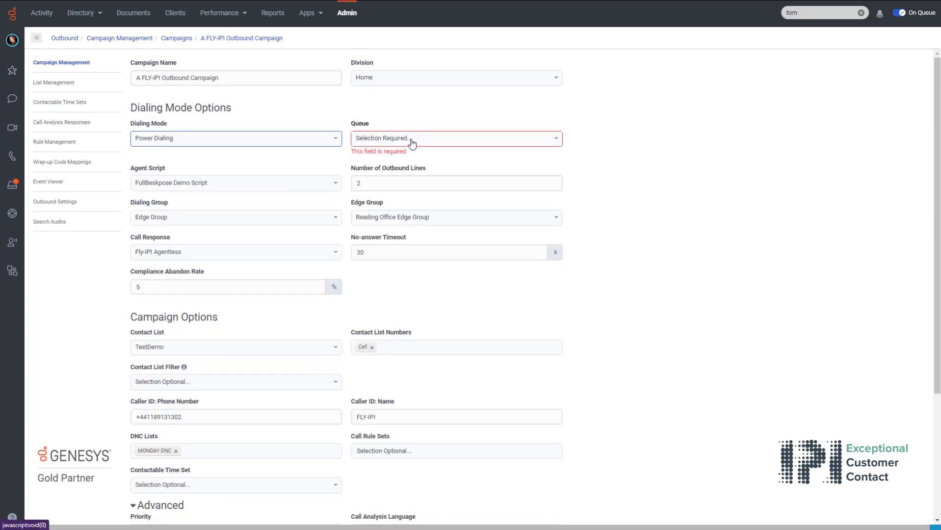
pyautogui.click(455, 138)
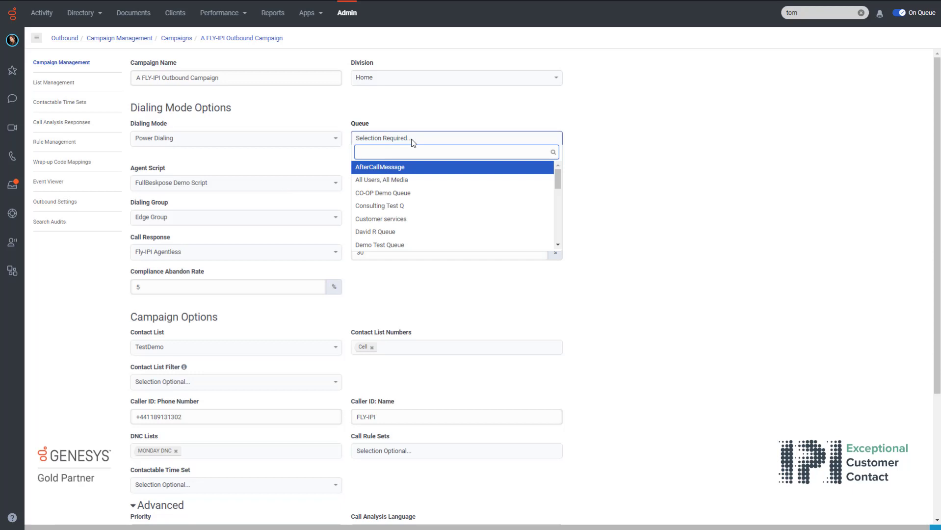
pyautogui.write('fly')
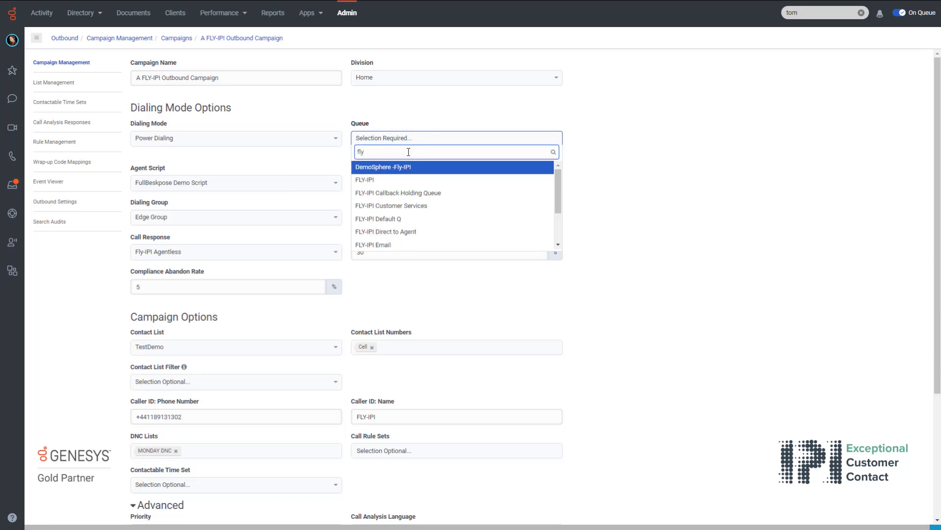
pyautogui.click(364, 180)
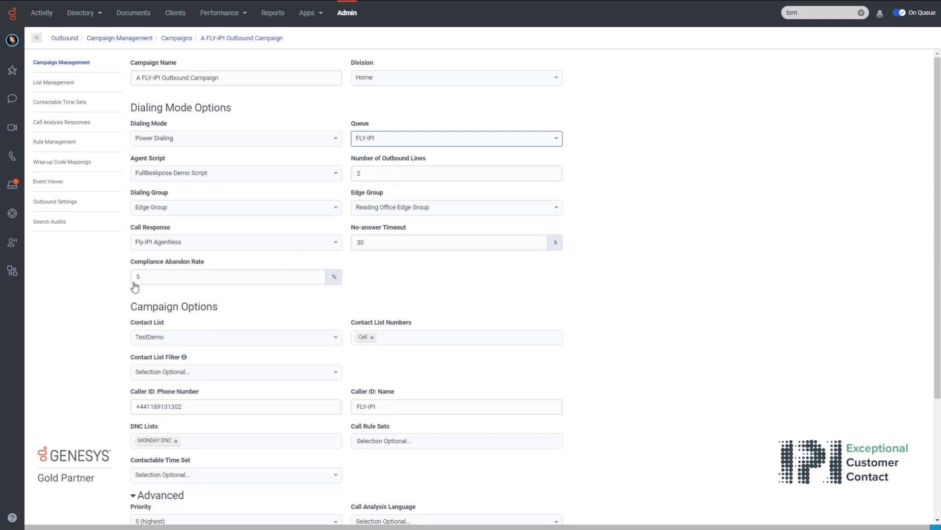
# - Save the power dialing campaign settings
pyautogui.scroll(-3)
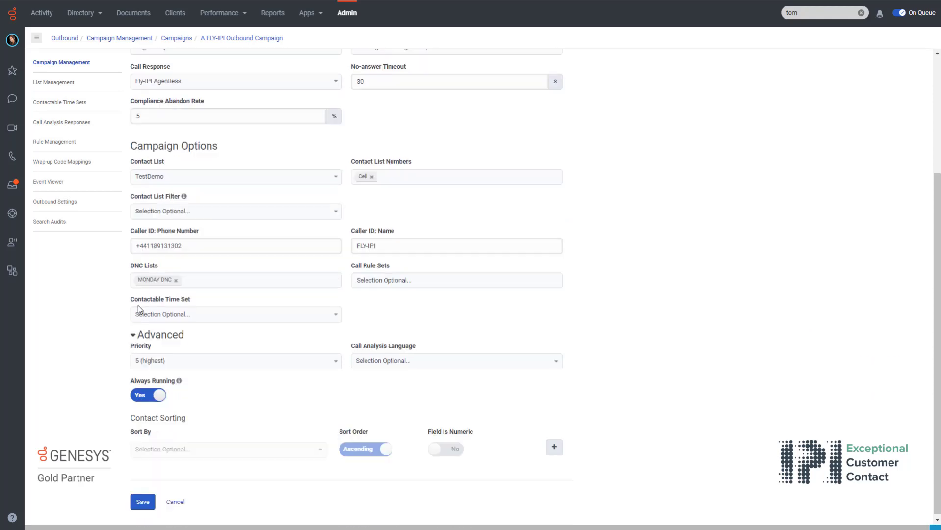
pyautogui.click(142, 498)
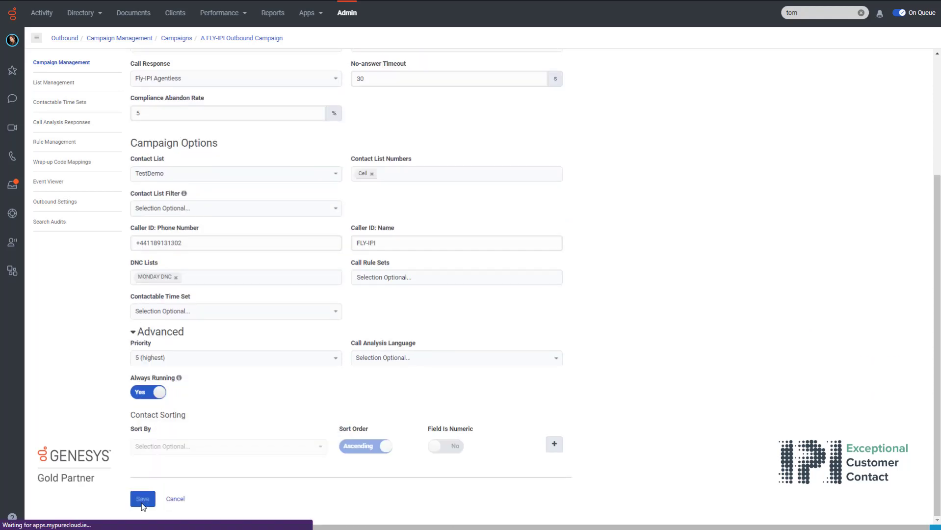
pyautogui.click(143, 499)
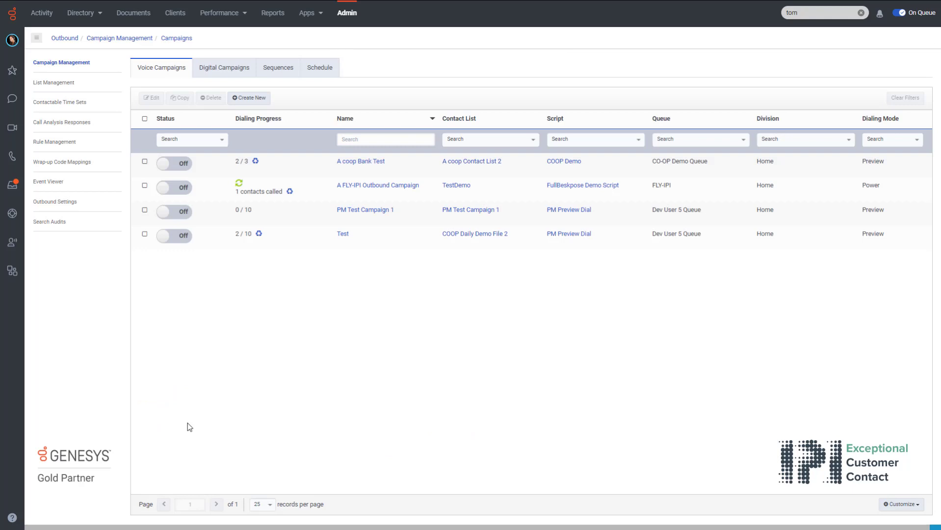
pyautogui.moveTo(290, 192)
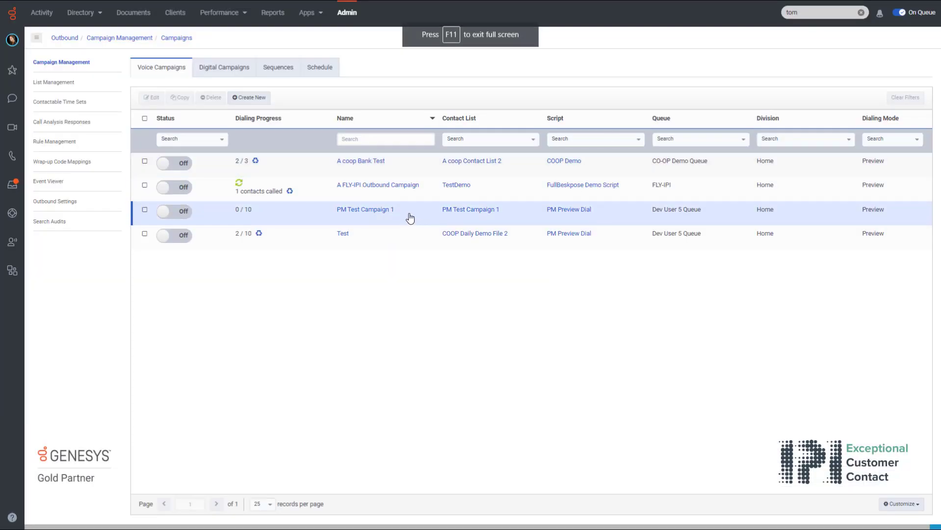
# - Set the A FLY-IPI Outbound Campaign's dialing mode to Predictive Dialing and save it
pyautogui.click(378, 185)
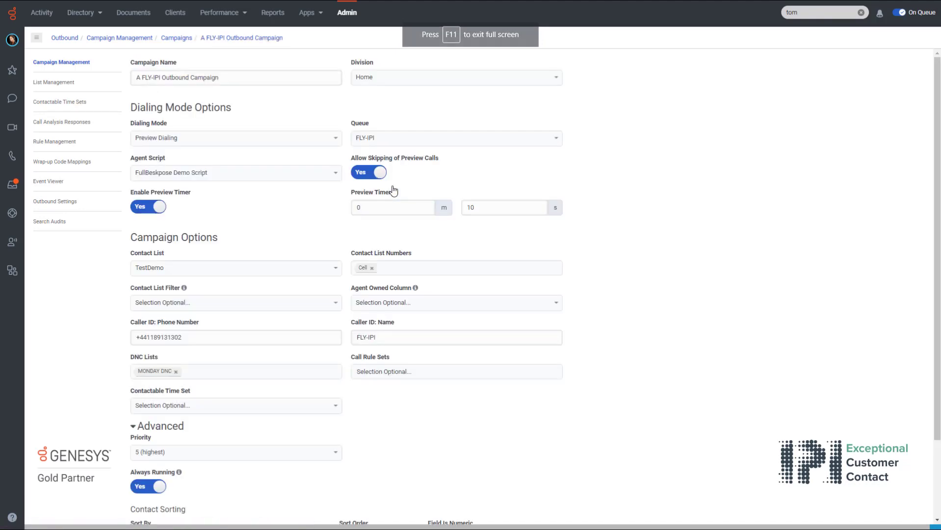
pyautogui.click(236, 138)
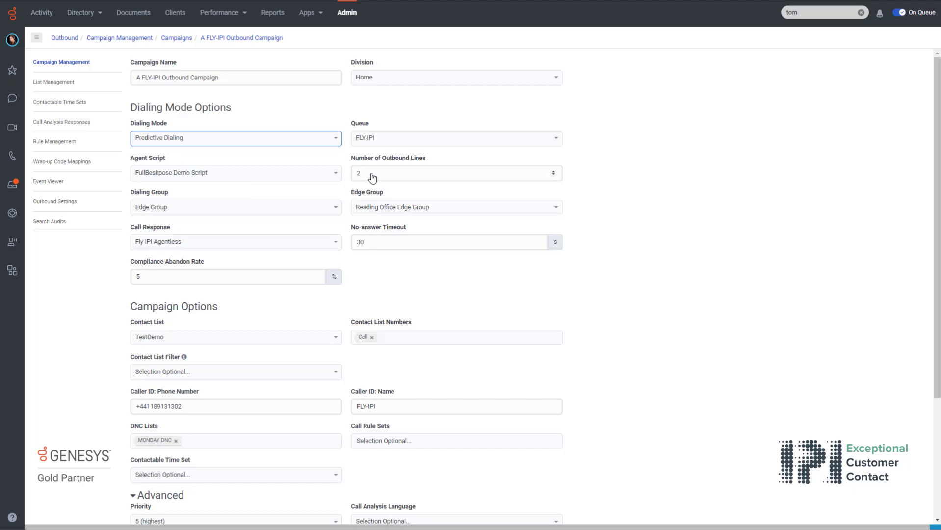
pyautogui.moveTo(243, 245)
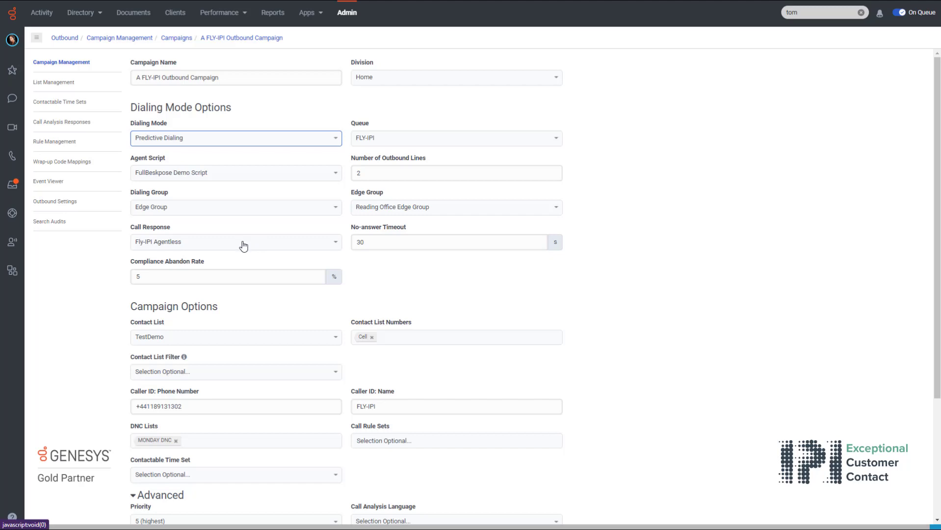
pyautogui.moveTo(244, 246)
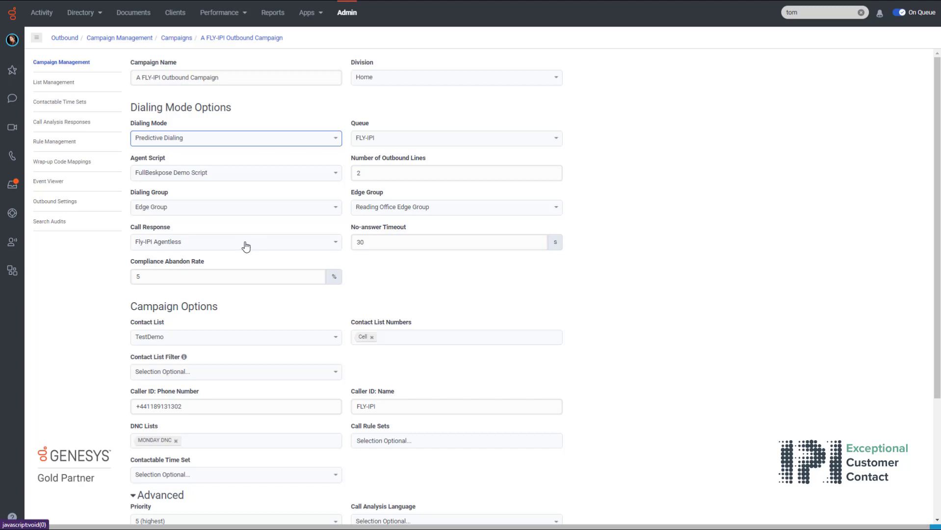
pyautogui.moveTo(185, 281)
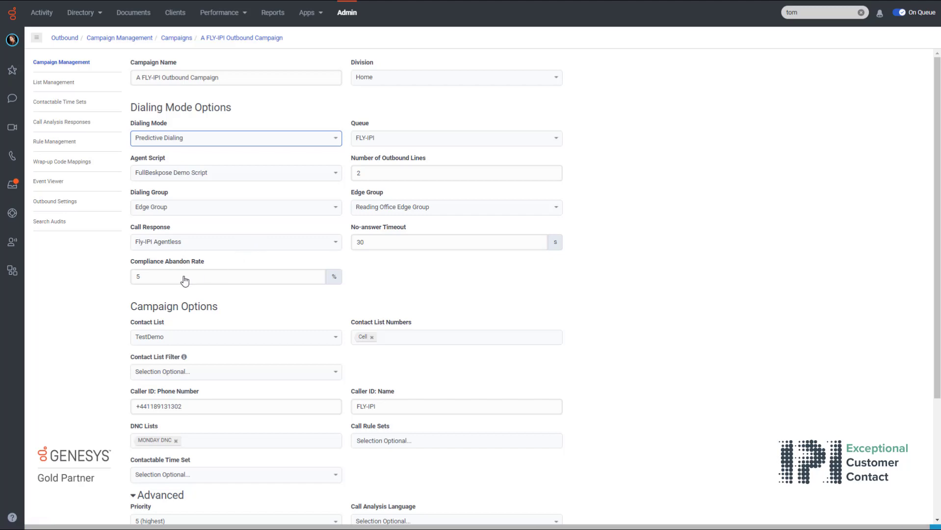
pyautogui.scroll(-3)
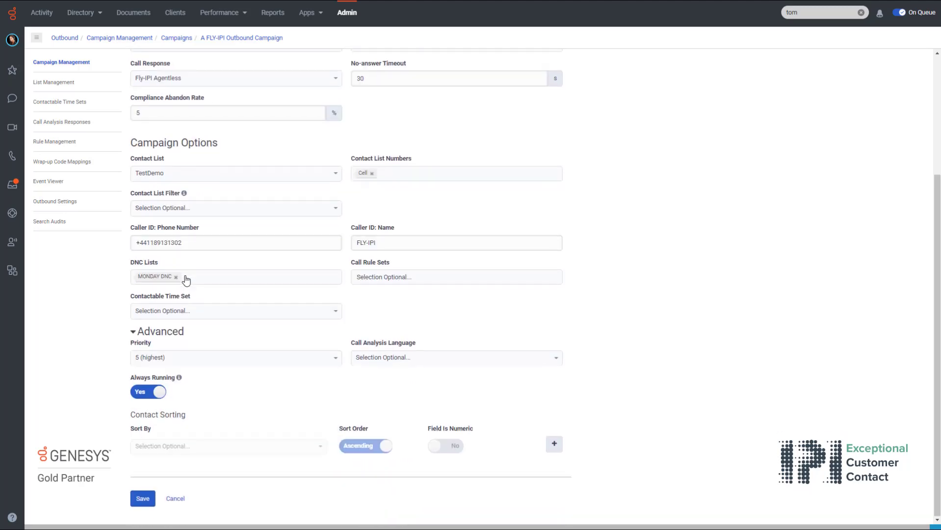
pyautogui.click(142, 499)
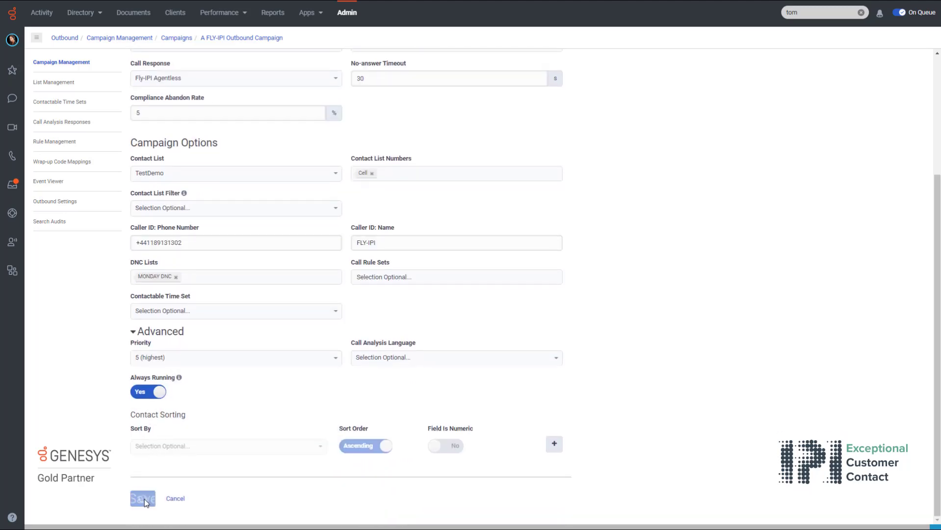
pyautogui.click(143, 499)
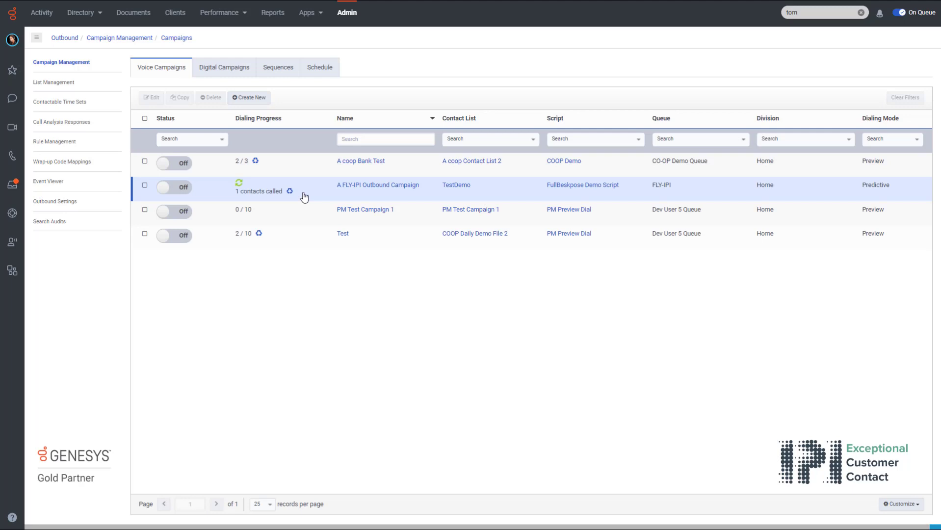
# - Switch the campaign's Status on and answer the incoming FLY-IPI Demo Line call on the mirrored phone
pyautogui.click(173, 187)
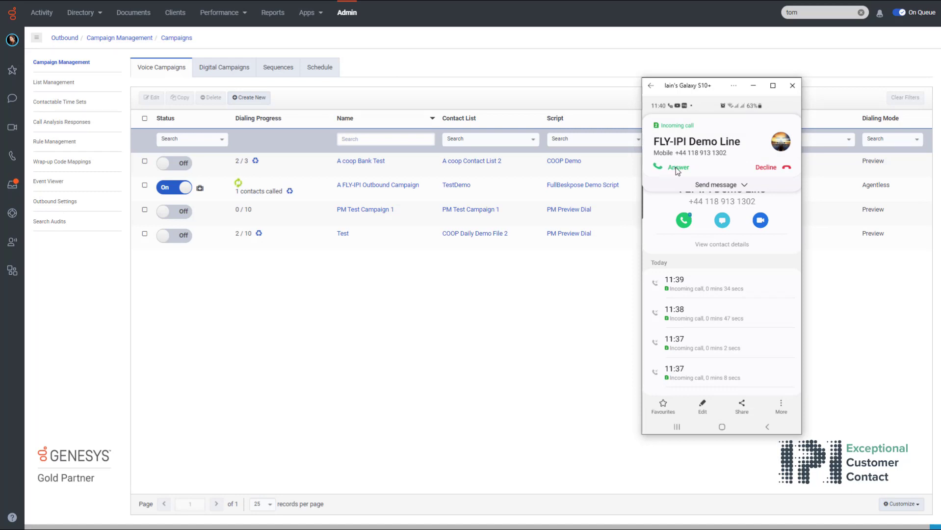
pyautogui.click(676, 168)
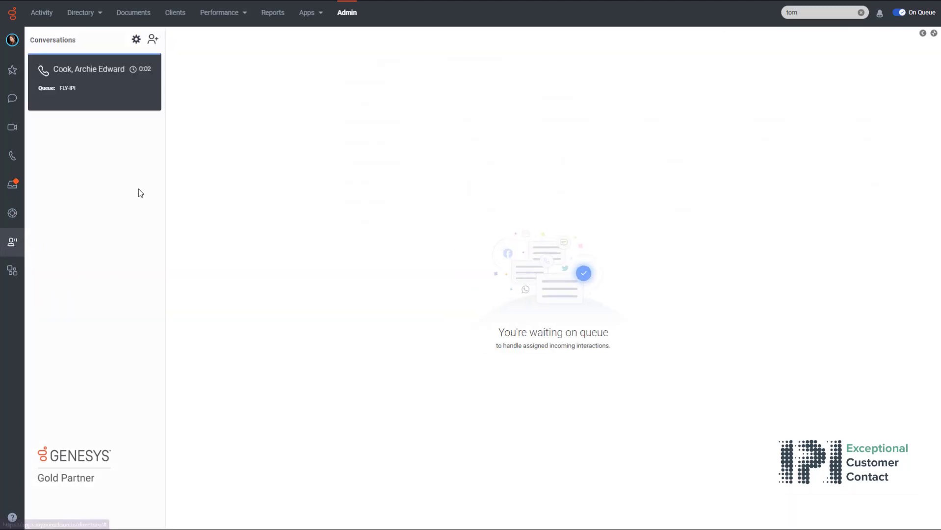
pyautogui.click(94, 78)
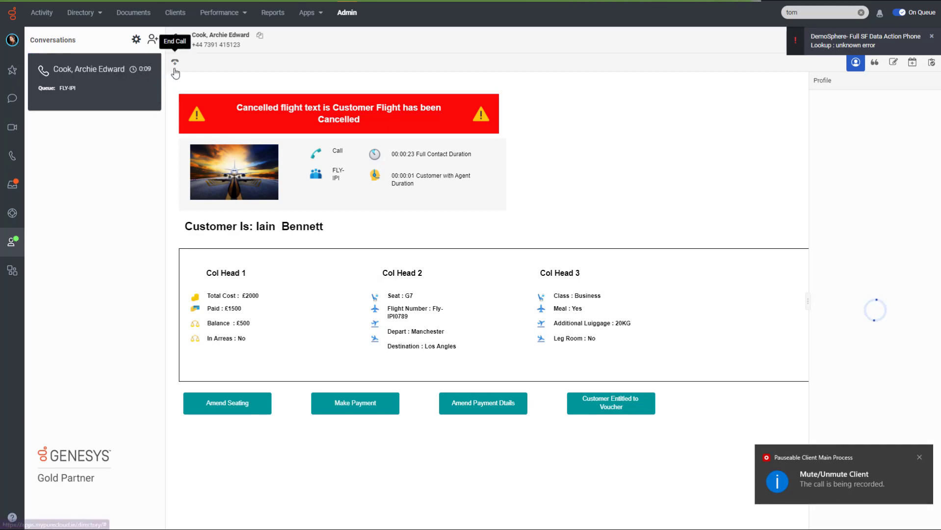
pyautogui.click(174, 62)
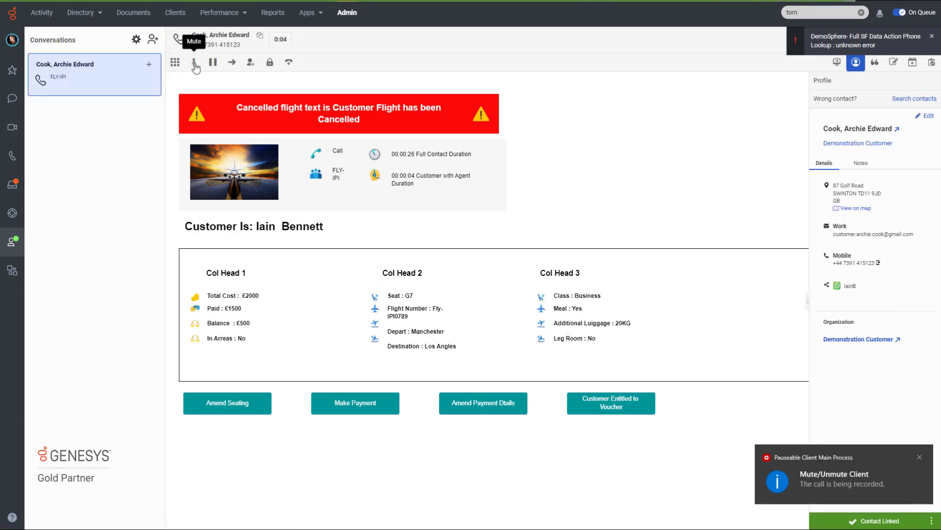
pyautogui.click(193, 62)
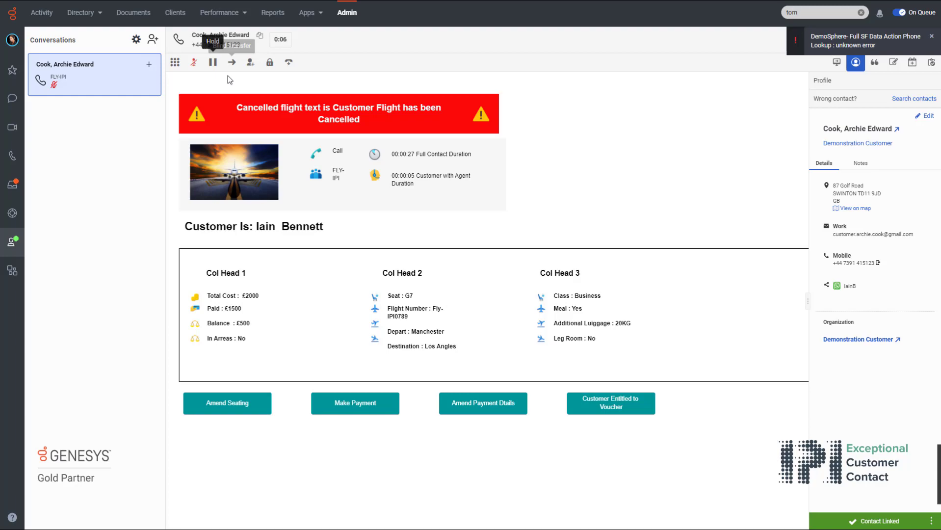